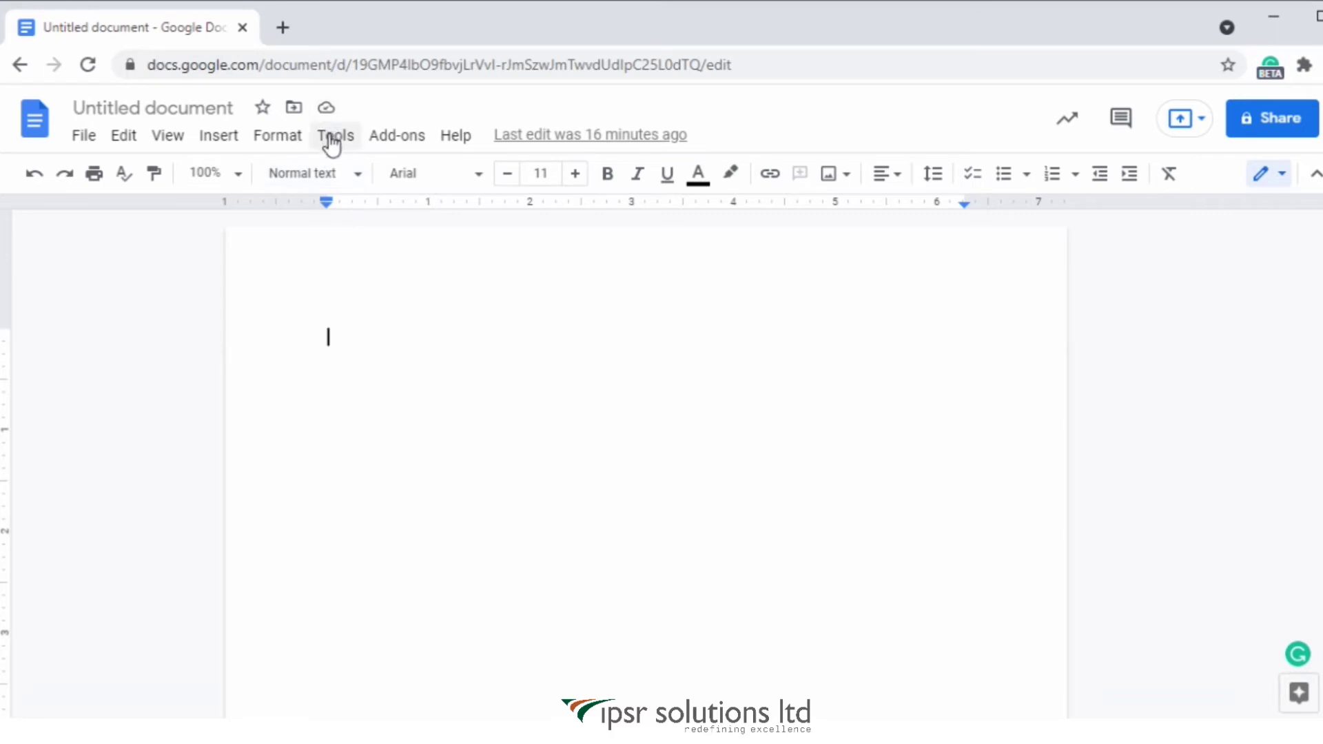
Step: Turn on Voice typing from the Tools menu so the microphone panel appears
click(335, 135)
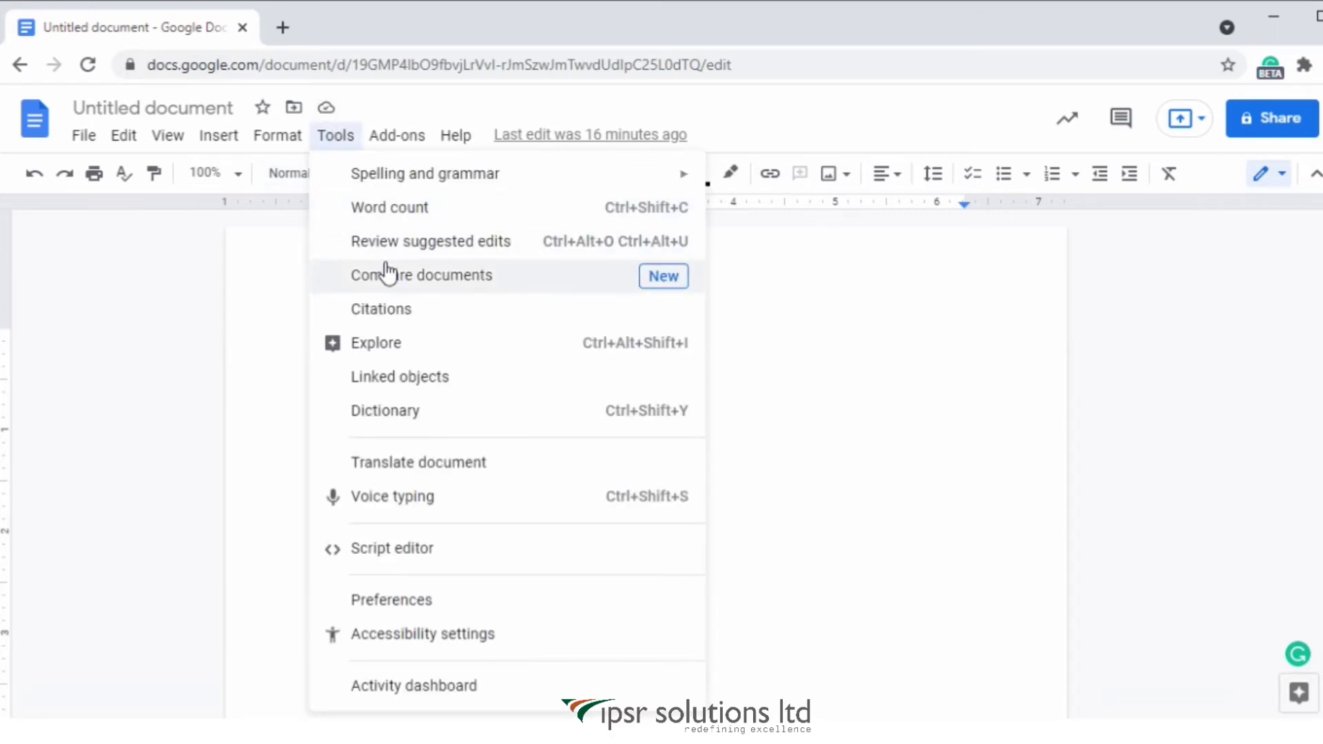
mouse_move(445, 506)
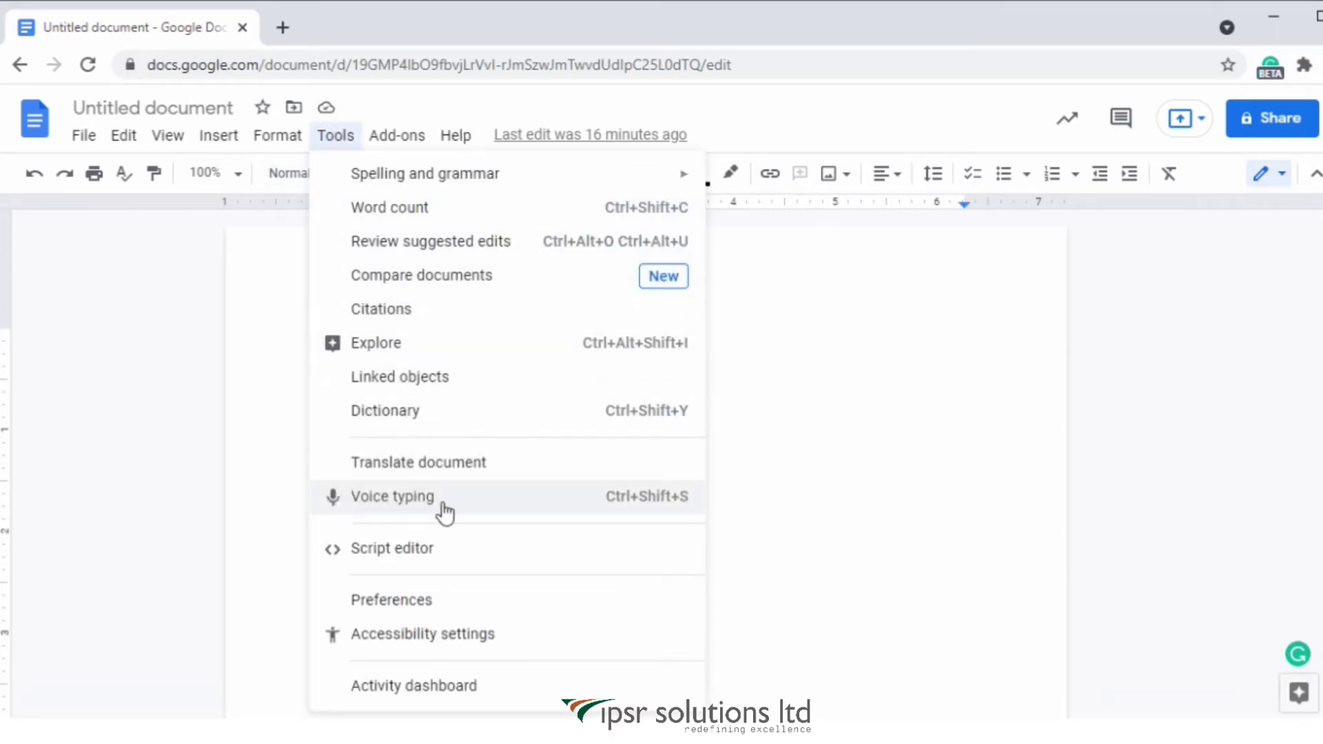
click(391, 496)
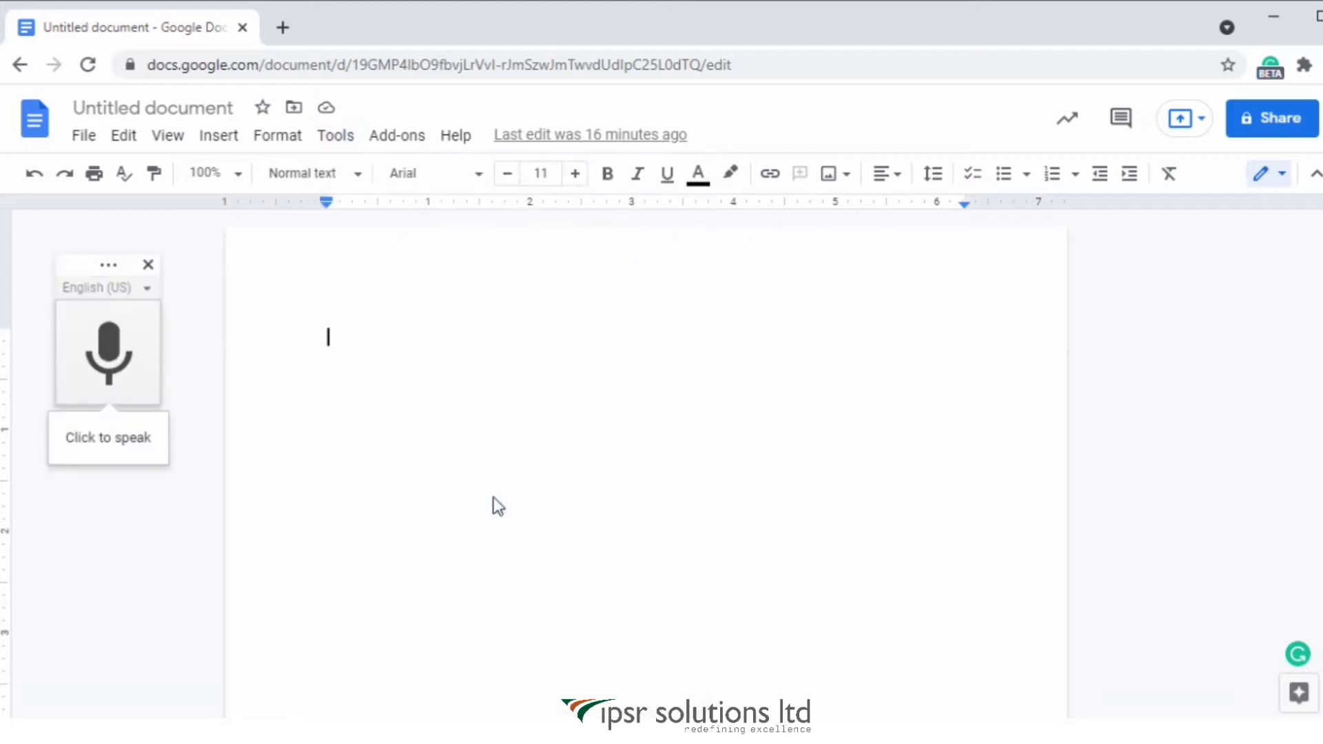
mouse_move(357, 515)
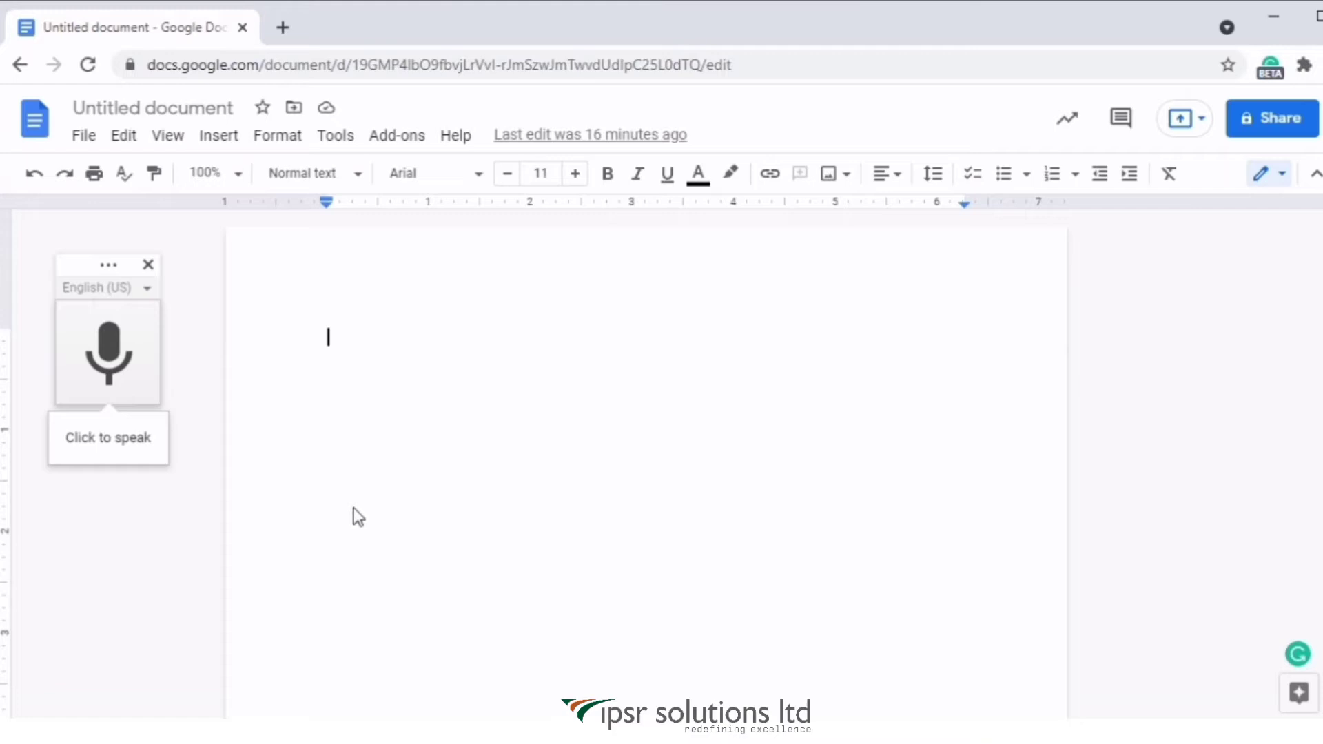
mouse_move(173, 302)
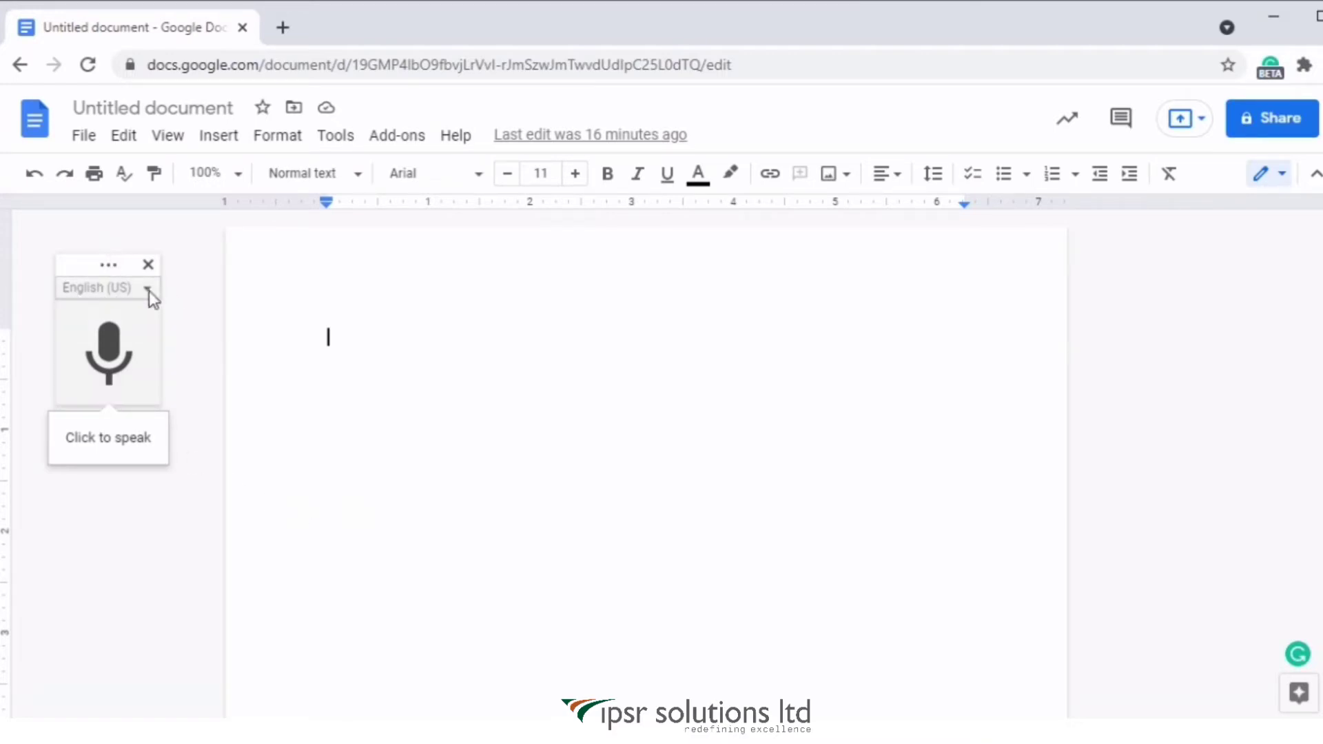
click(145, 289)
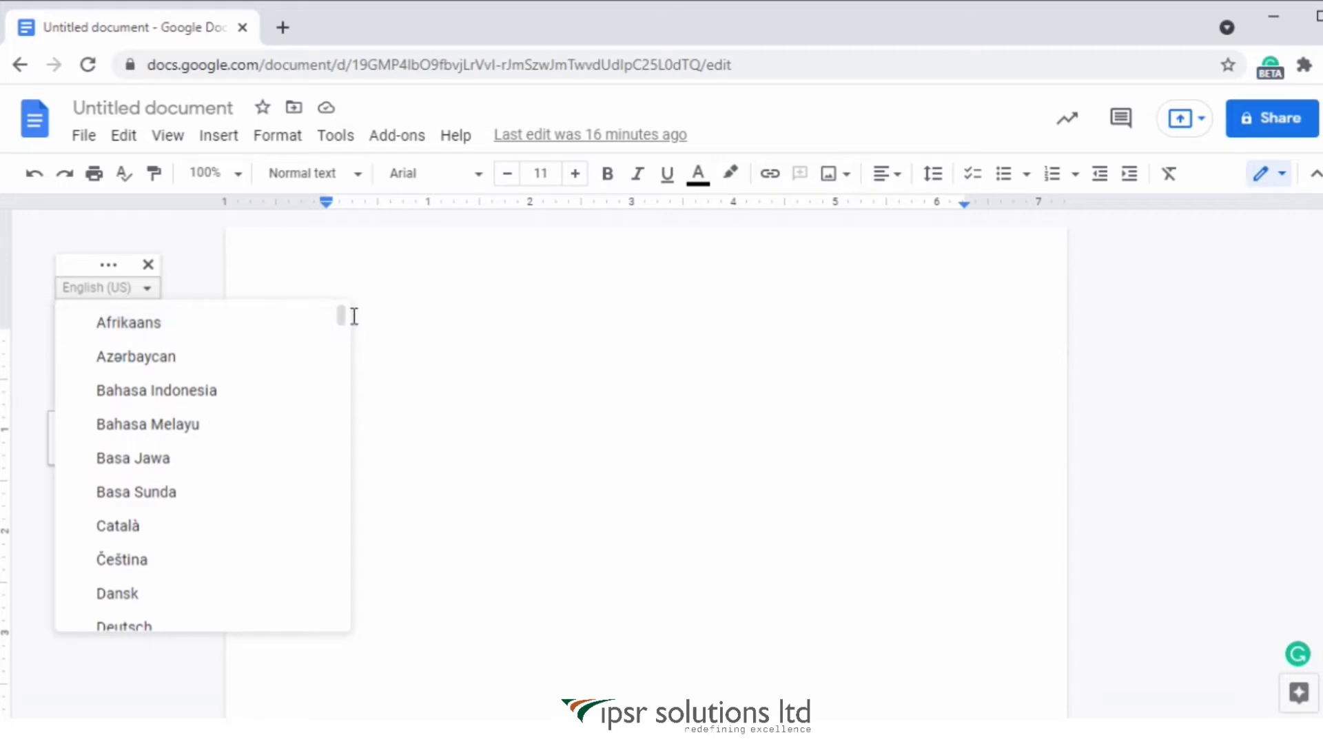
scroll(down, 3)
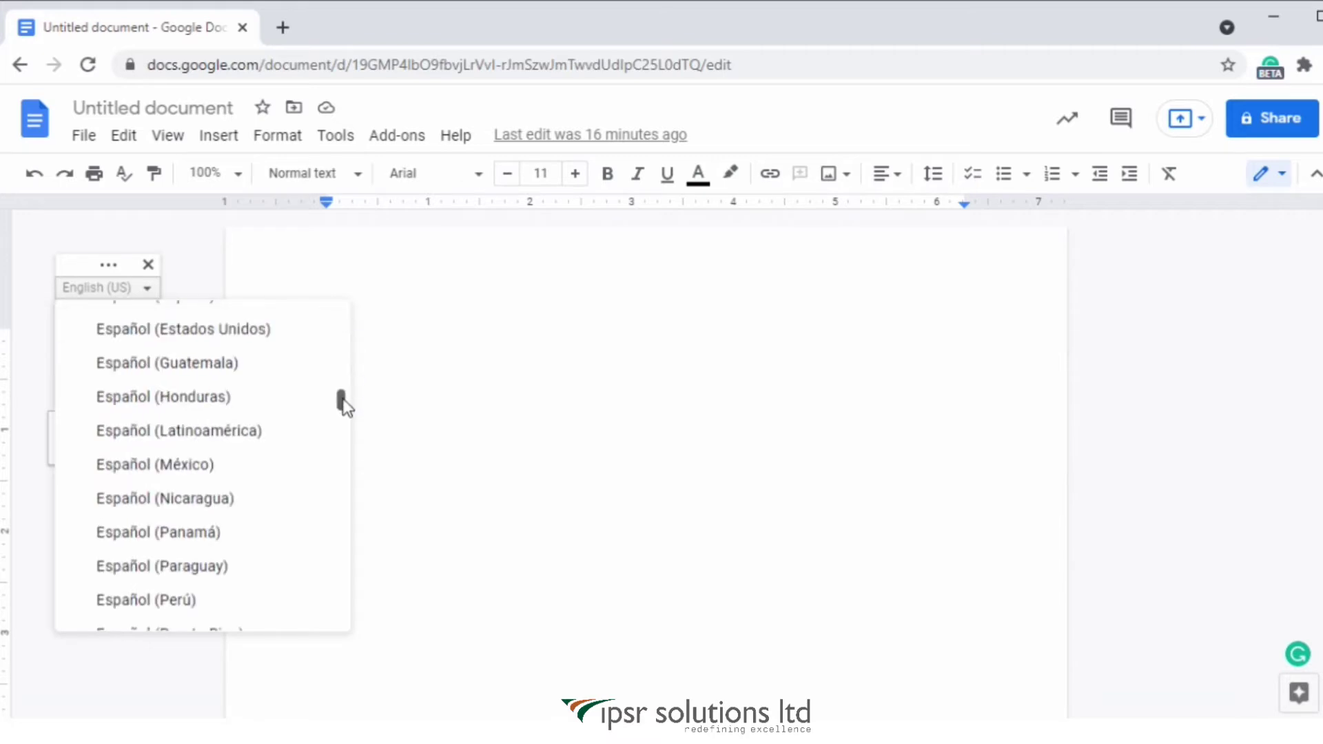
scroll(down, 3)
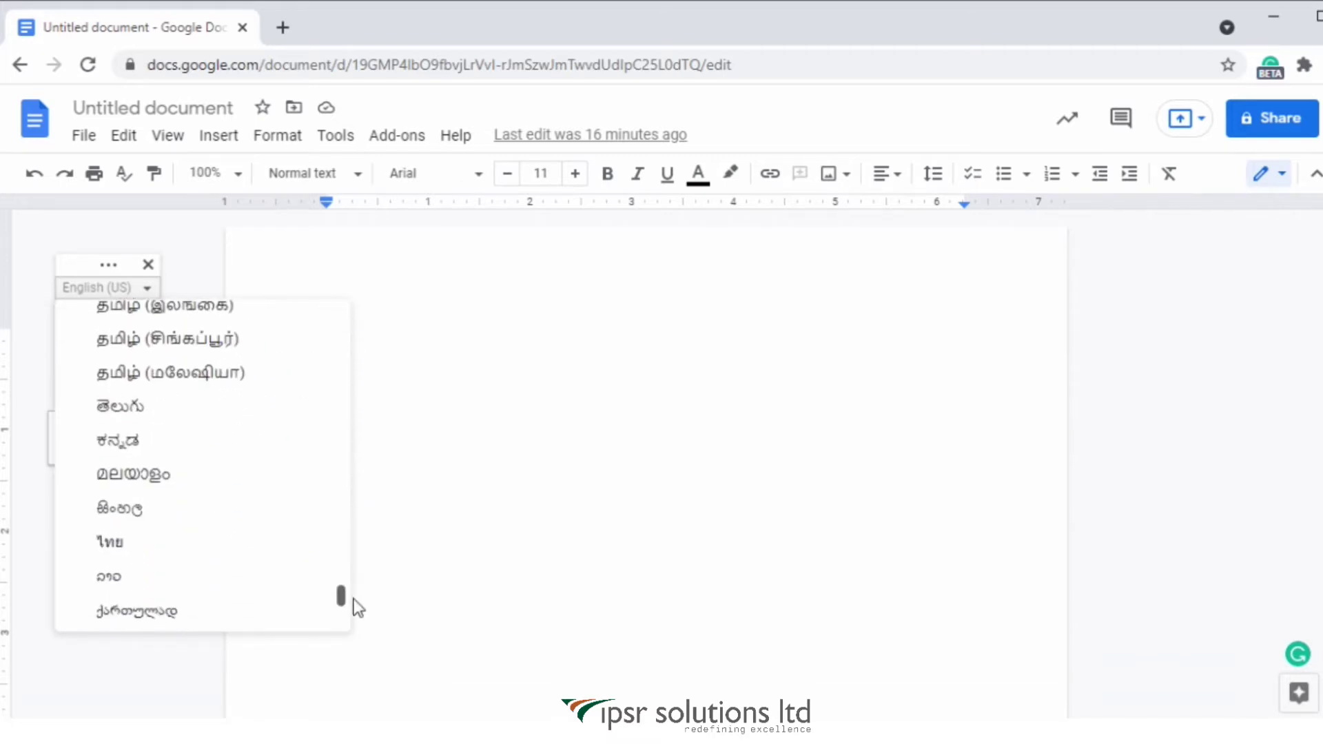
scroll(up, 3)
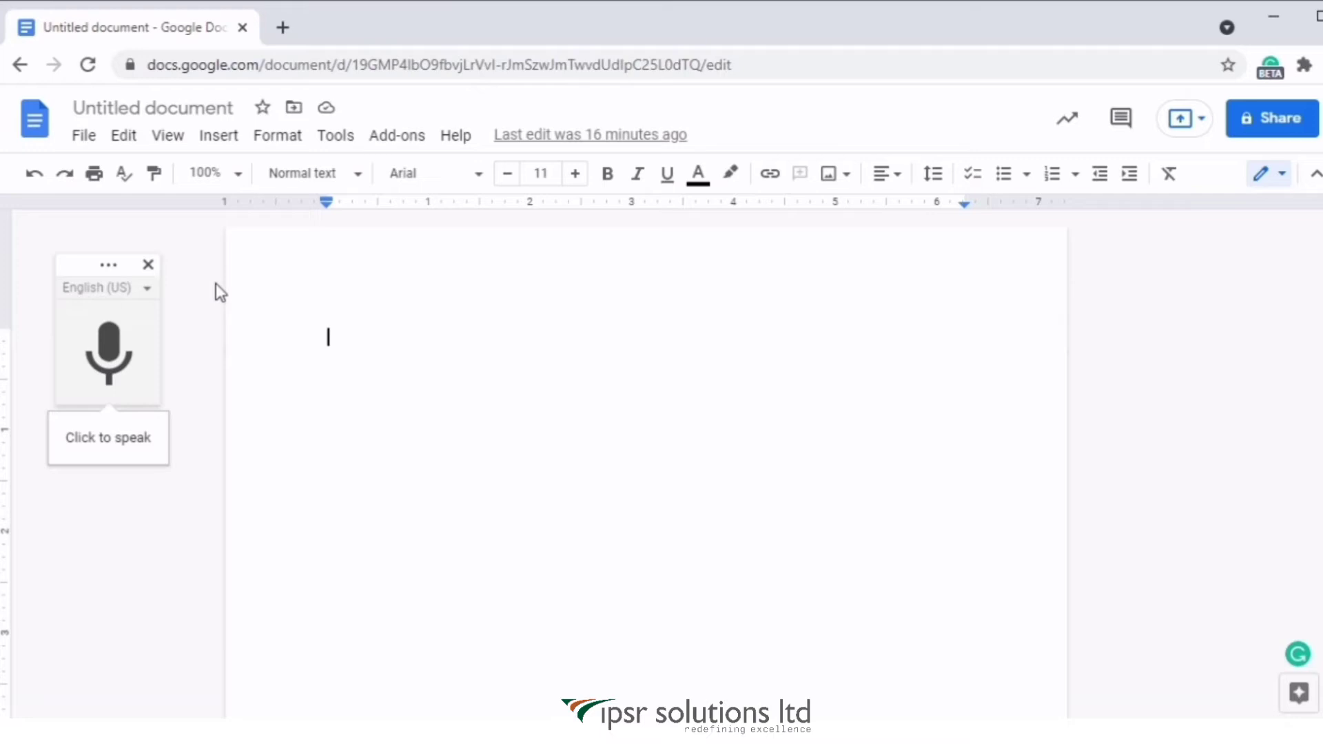
mouse_move(95, 299)
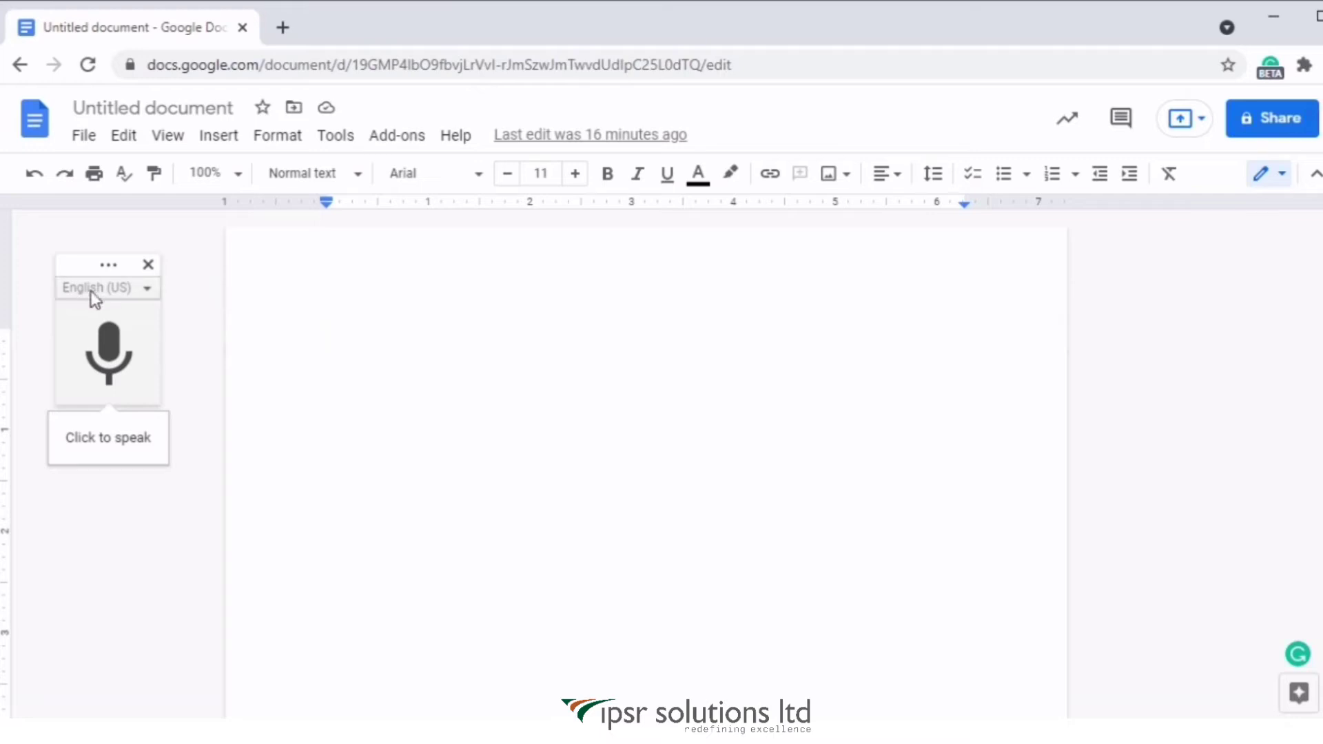
mouse_move(108, 353)
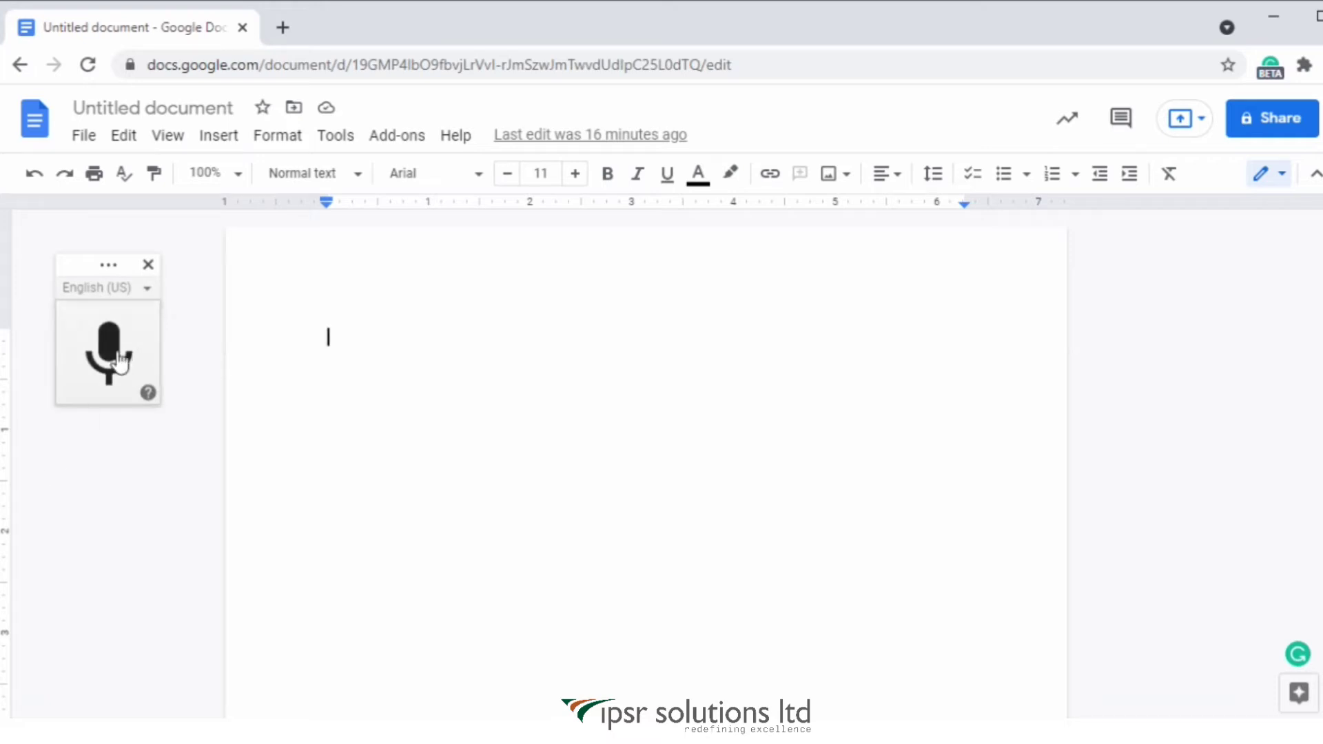
Step: Start the microphone so voice typing begins listening
click(107, 353)
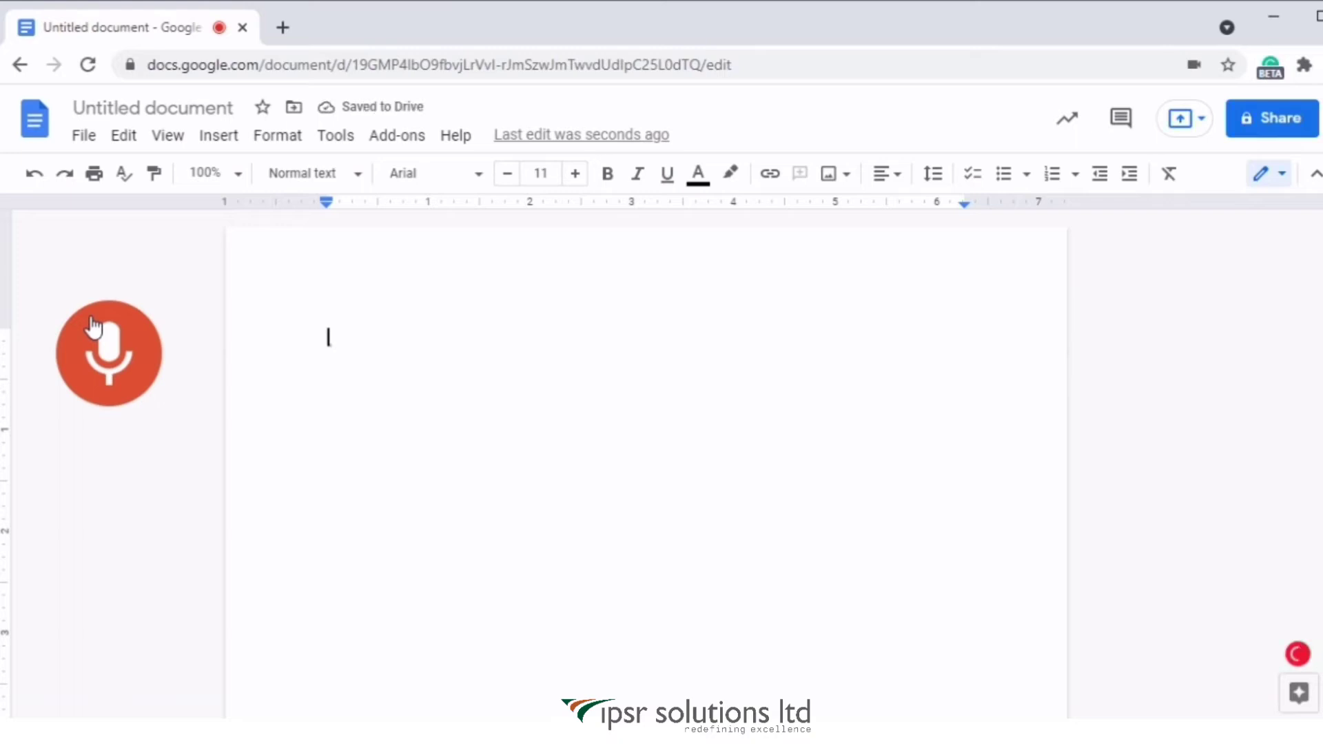
Step: Dictate the opening sentences about showing how to voice type in Google Docs
click(107, 352)
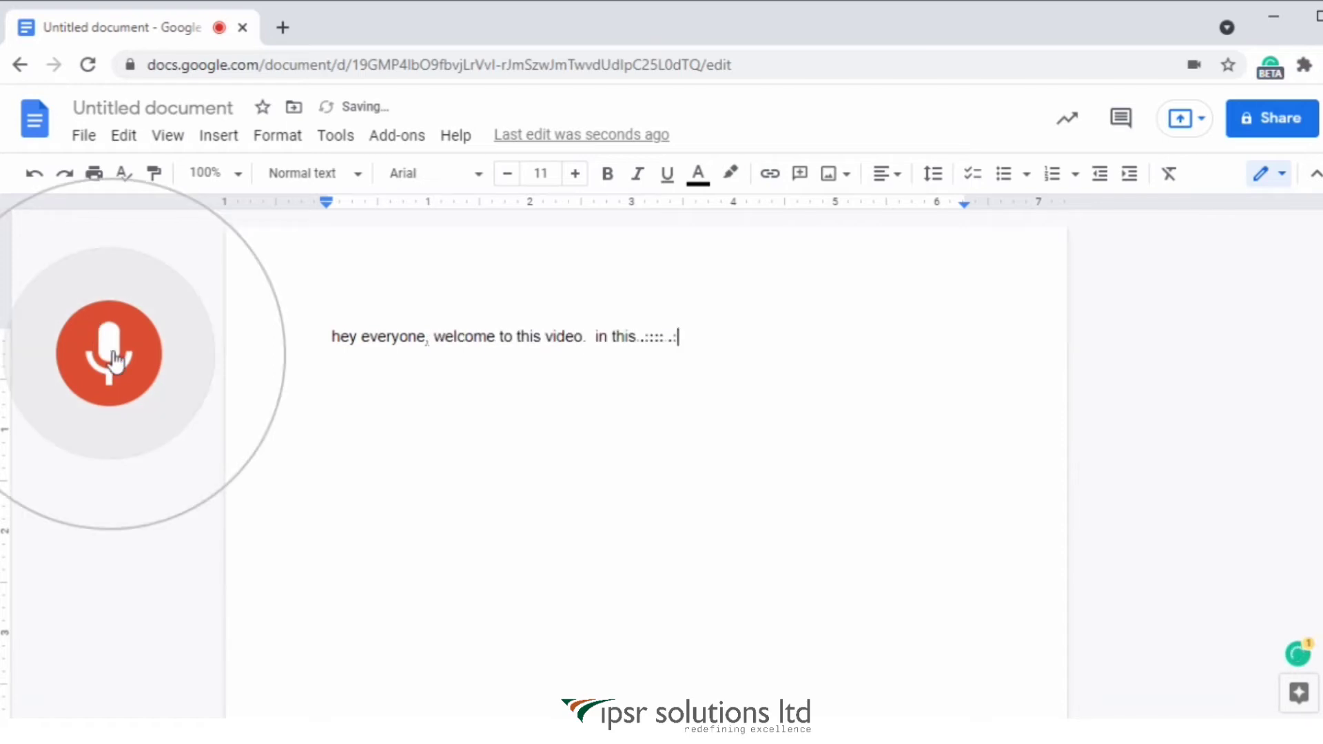
text(video I will be showing you how to voice)
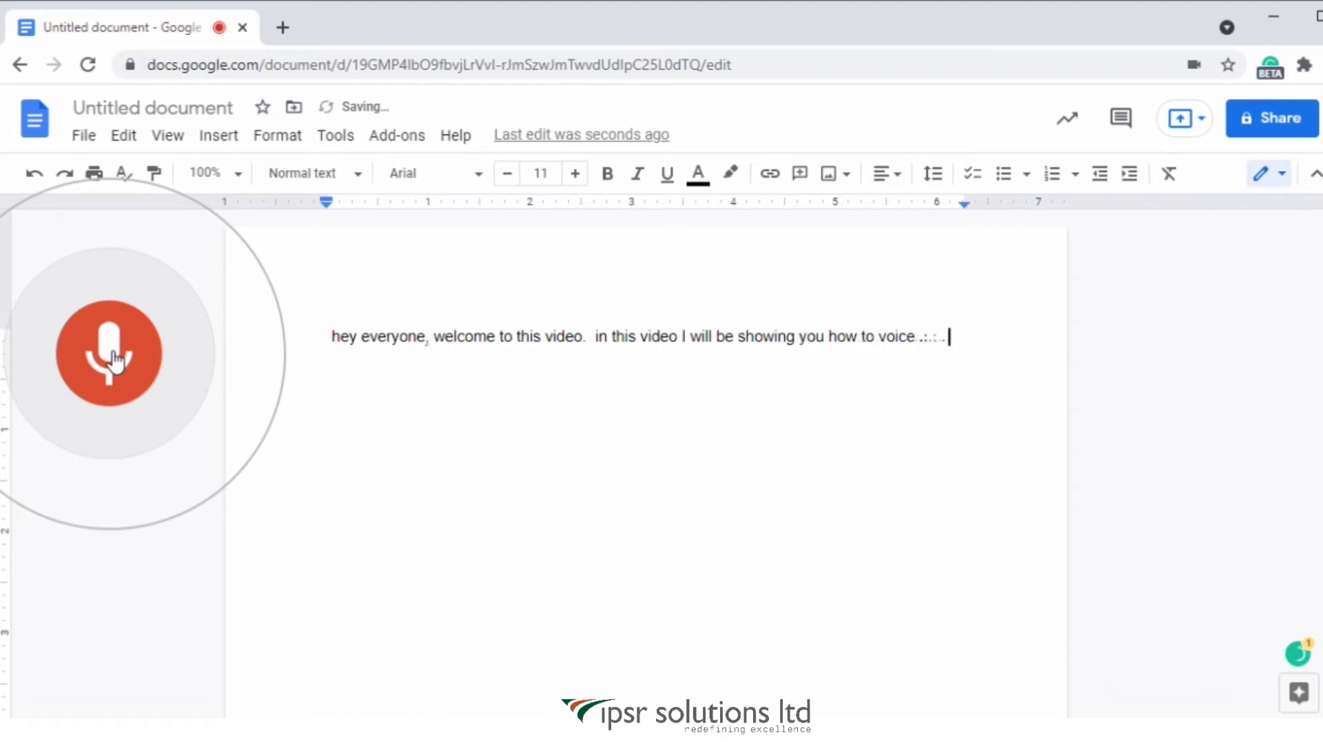
text(type in Google Docs. now I have changed the text)
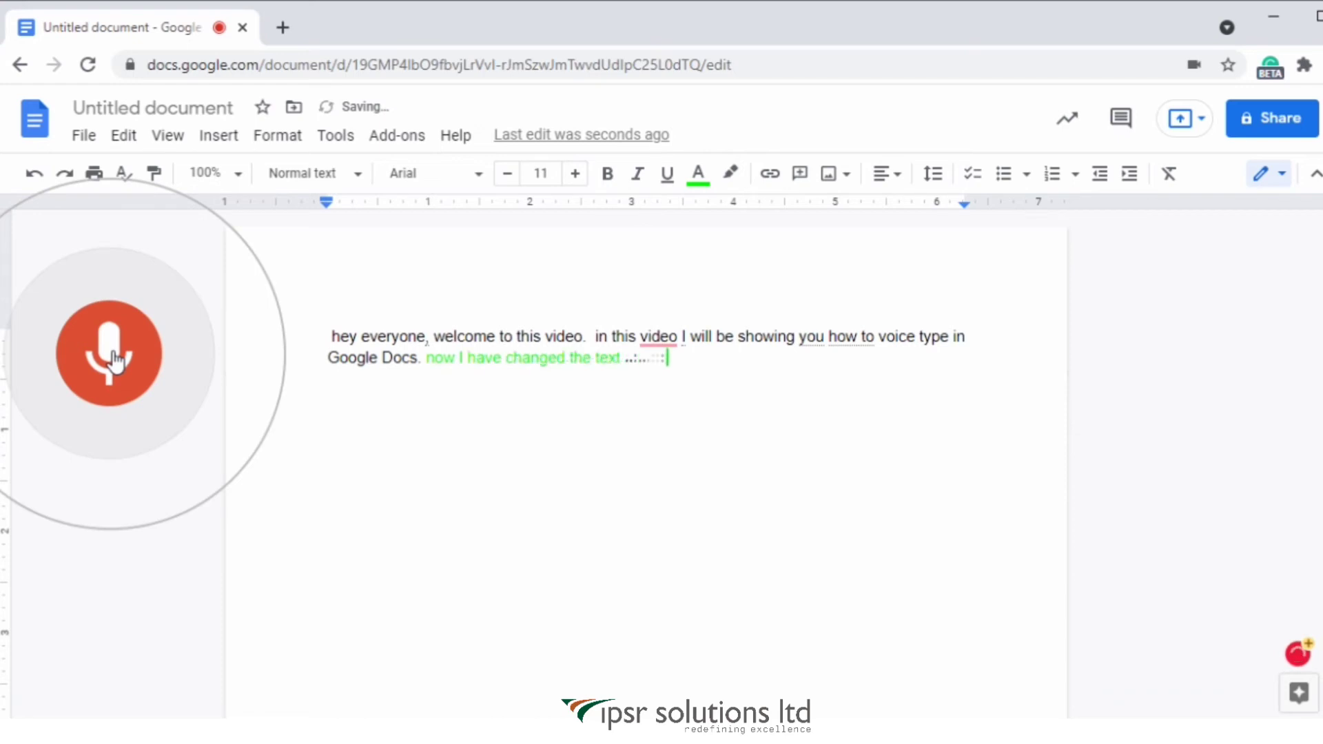
Step: Dictate further sentences with voice commands setting text colour green, then blue, then italics
text(colour to Green. let me try changing the colour to)
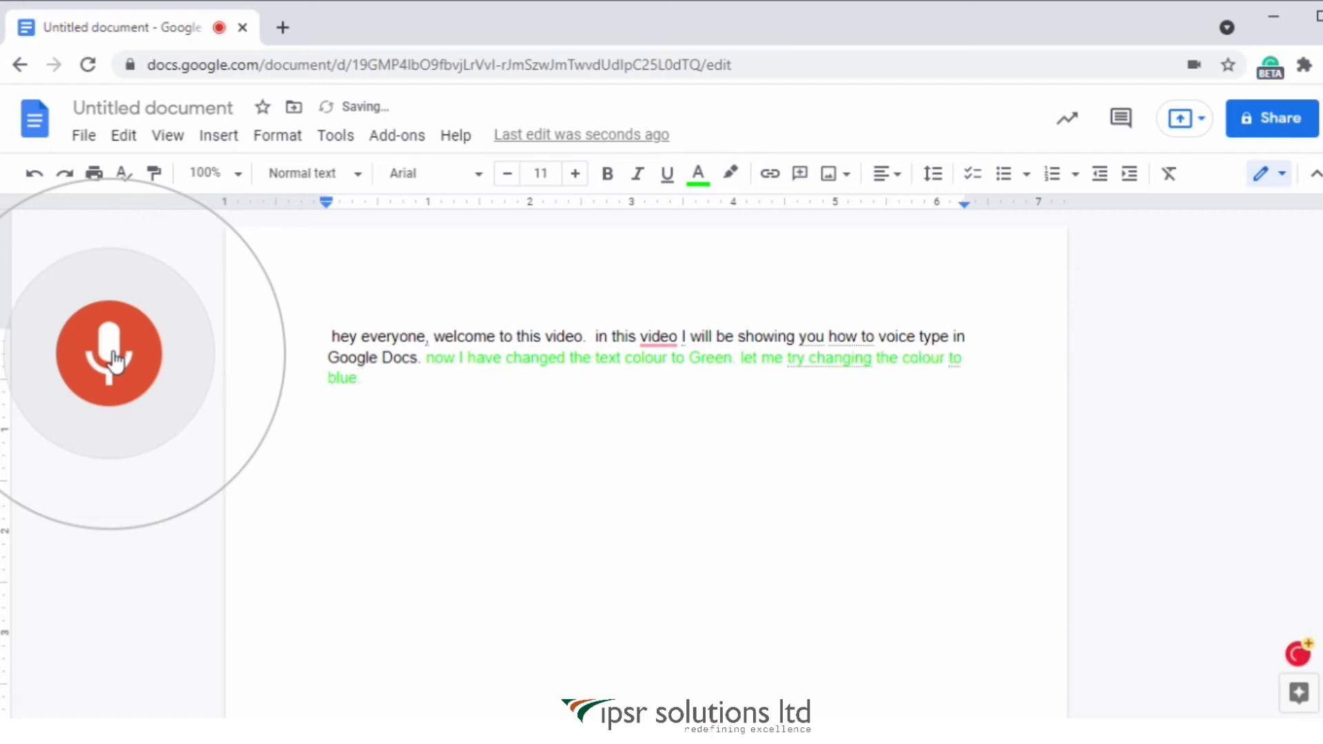
text(text colour.:..::.)
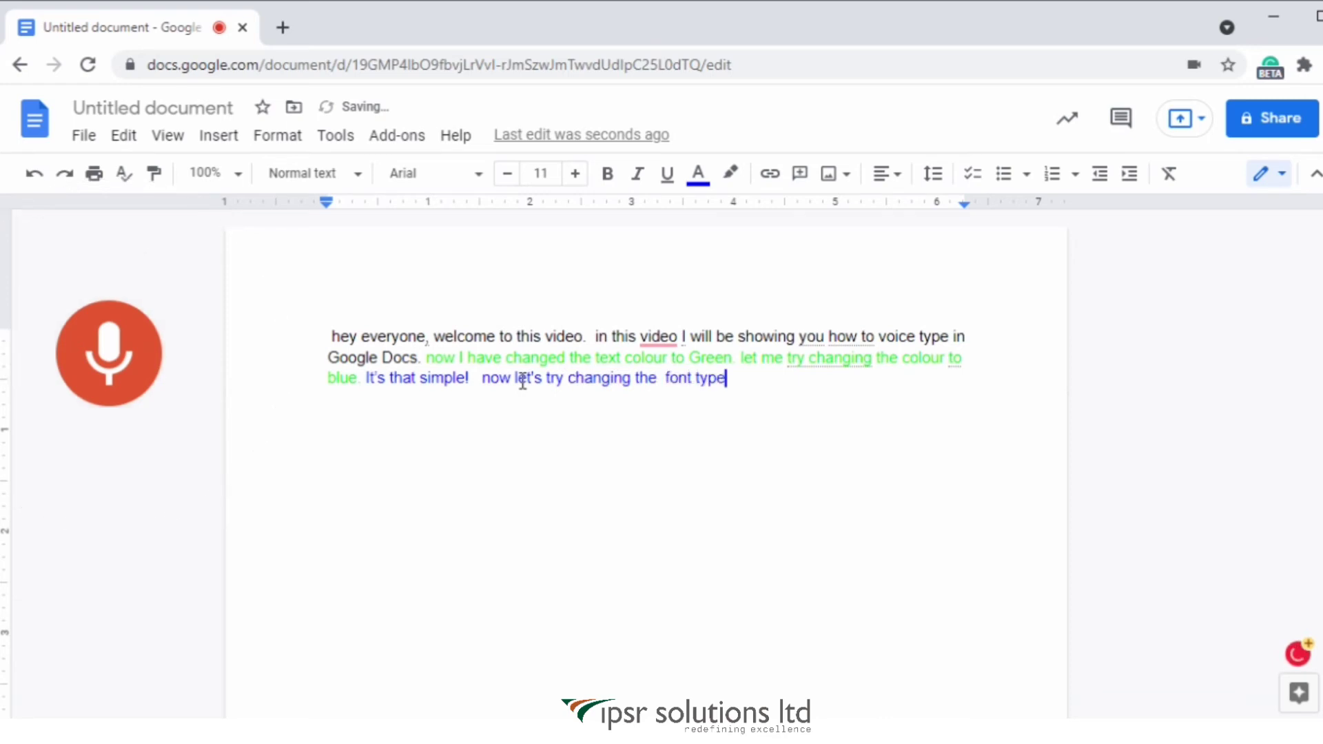
click(109, 353)
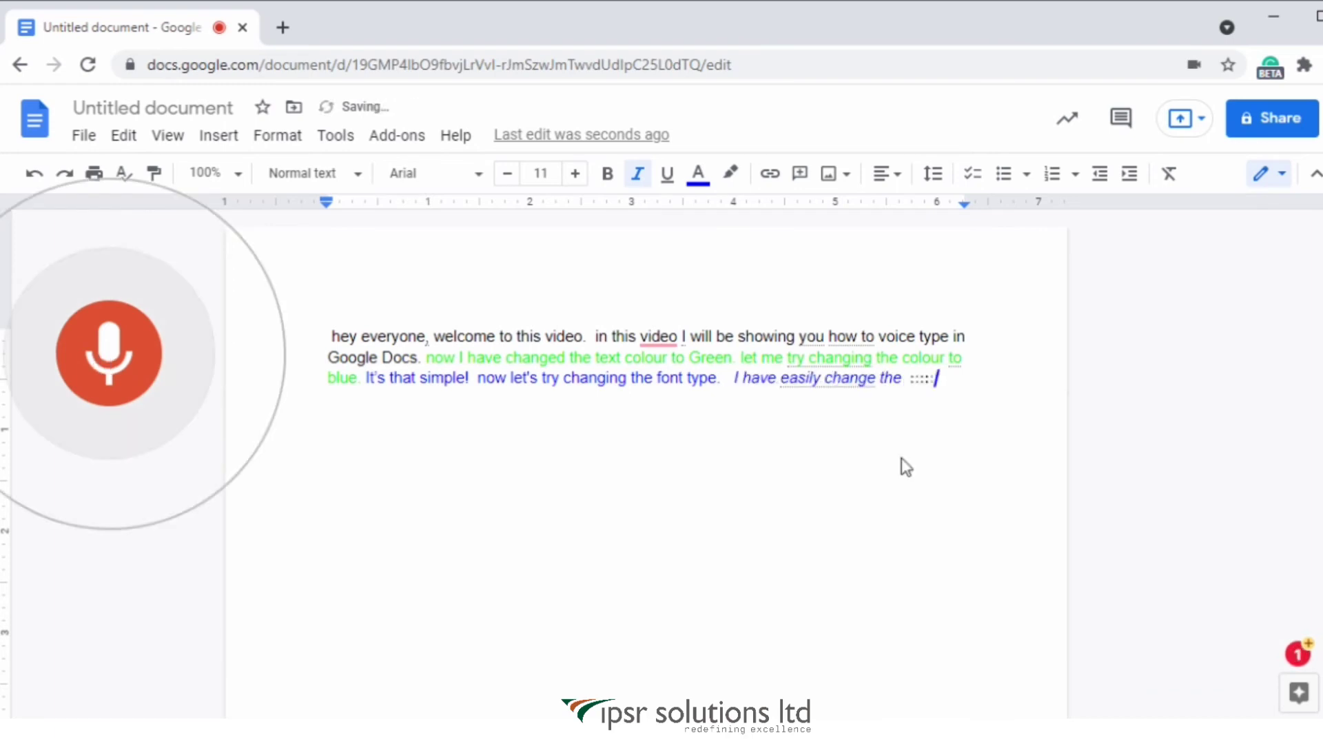
text(font type Tu)
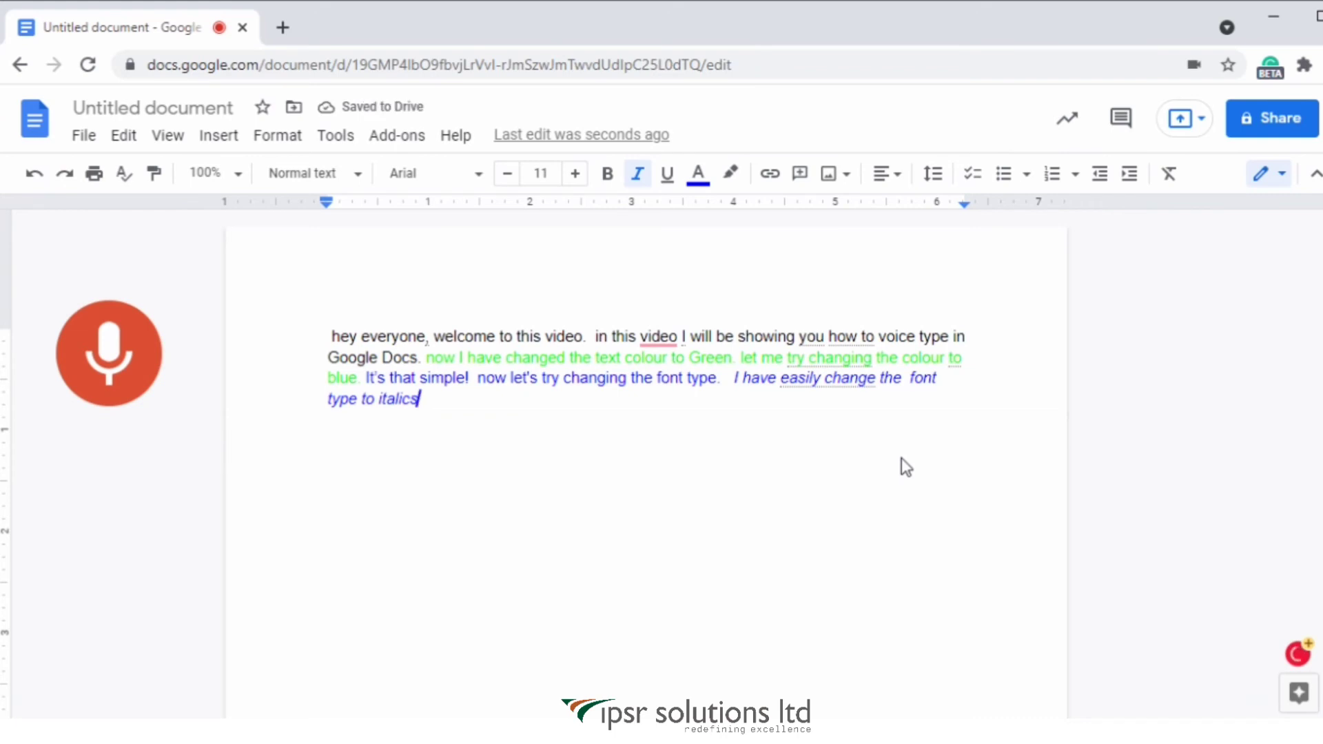
Step: Stop voice typing and correct the paragraph to end “changed the font type to italics.”
click(107, 352)
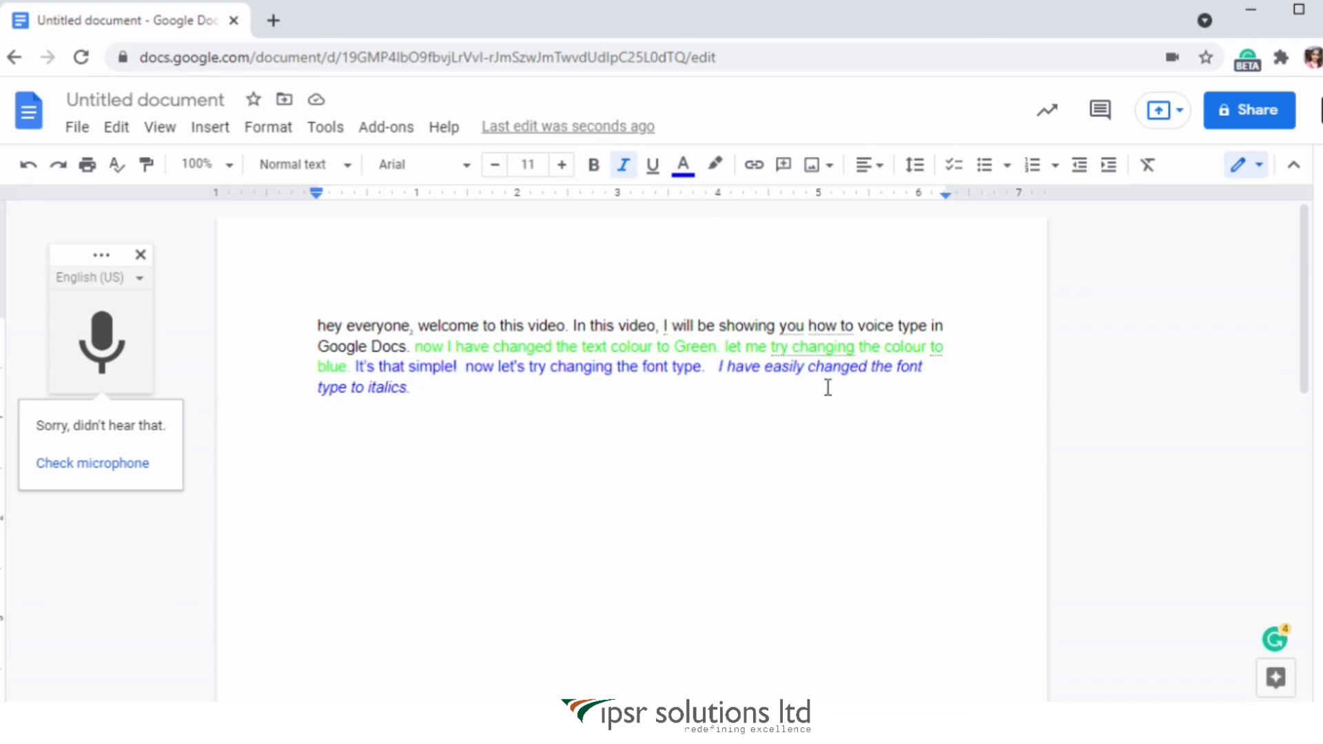
click(414, 387)
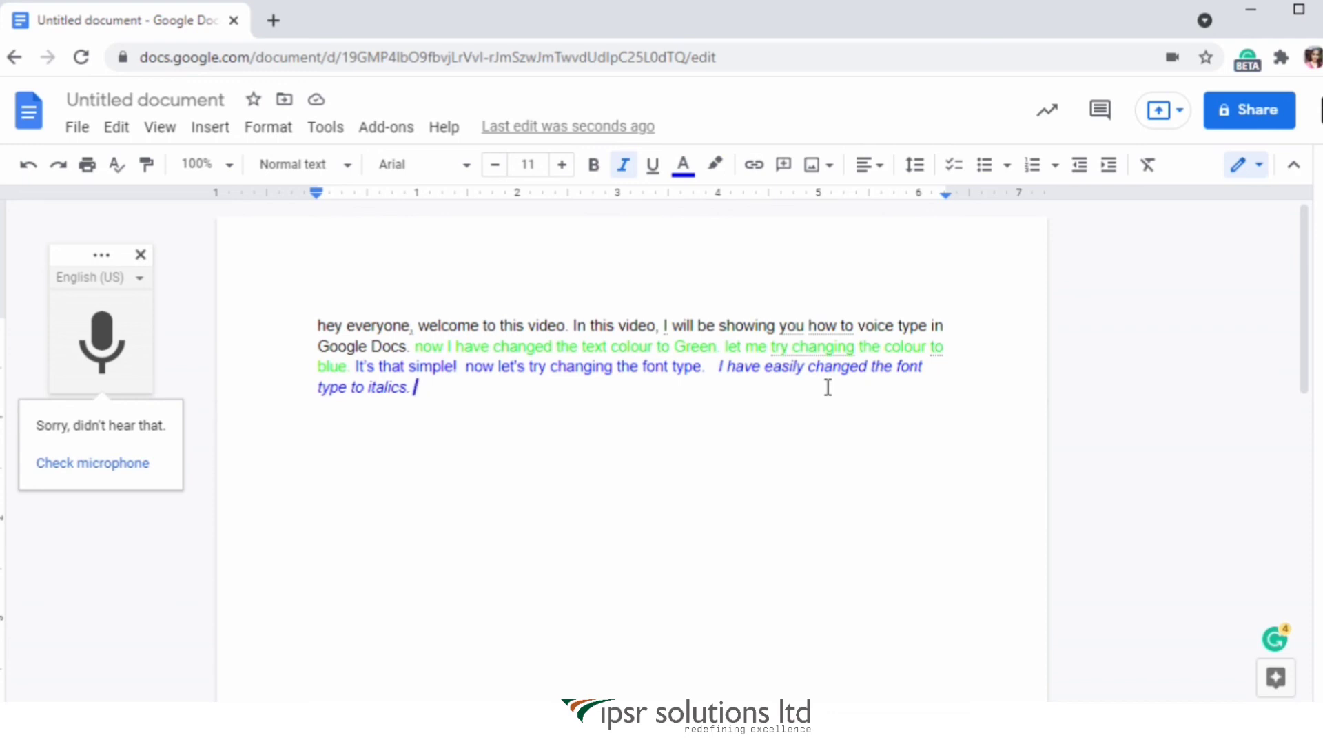
mouse_move(759, 413)
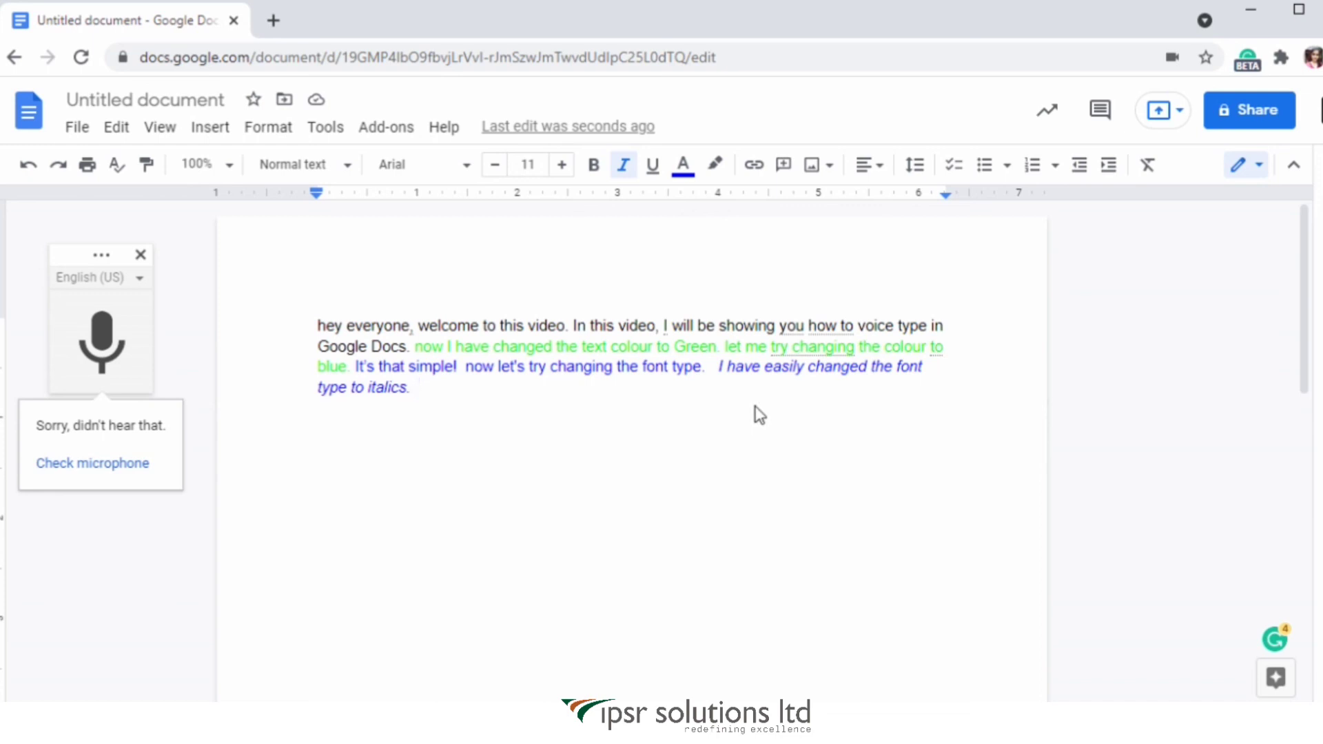
click(473, 397)
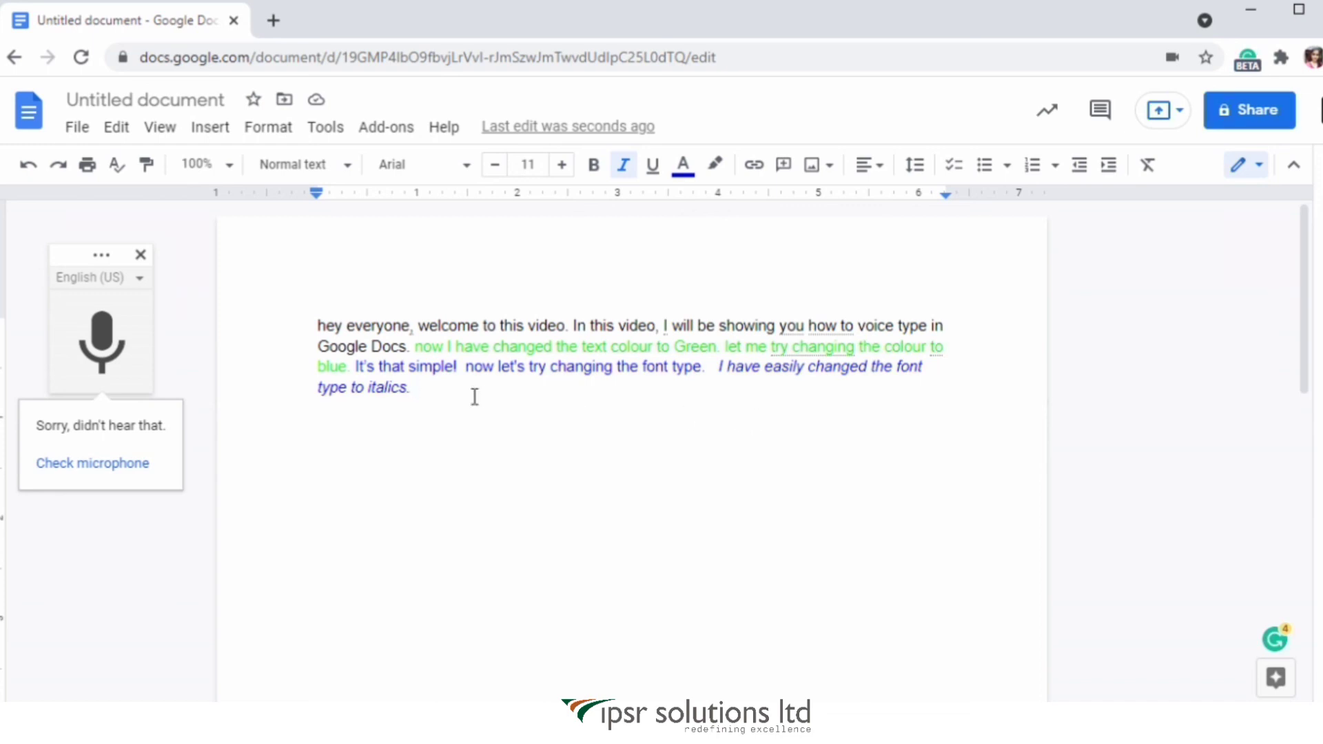